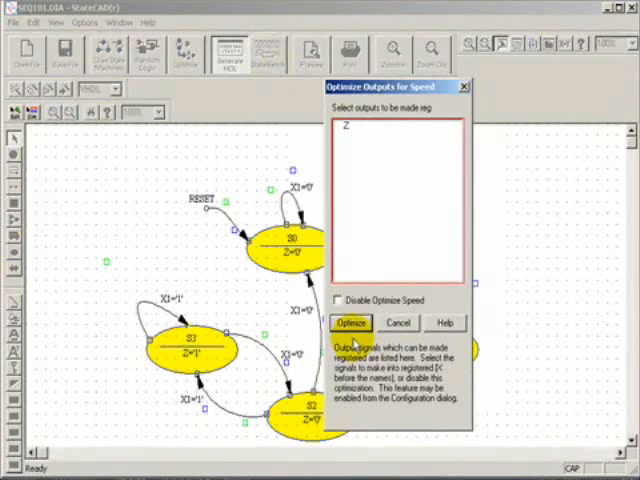
# Accept optimizing the 101 sequence detector's outputs for speed
pyautogui.click(352, 324)
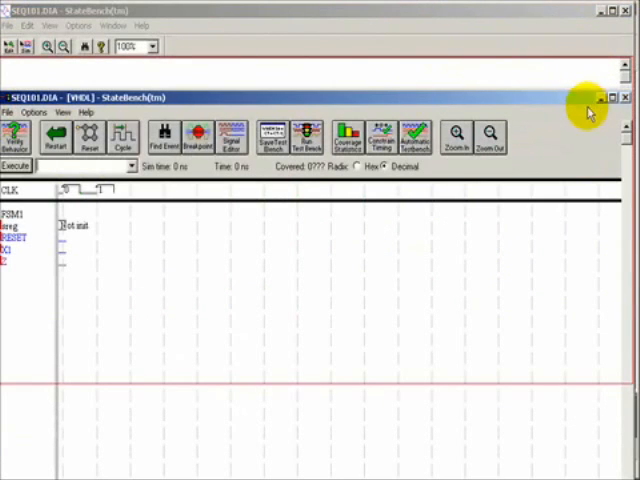
pyautogui.moveTo(560, 22)
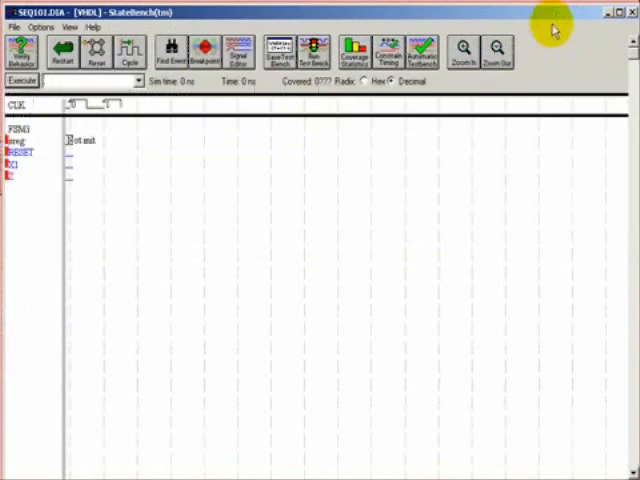
pyautogui.moveTo(276, 160)
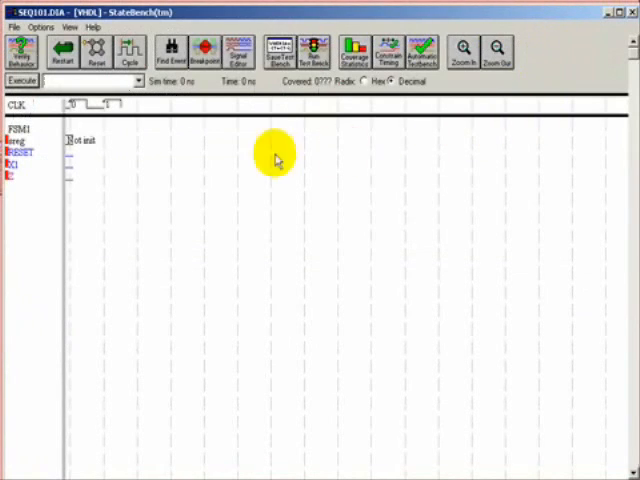
pyautogui.moveTo(192, 172)
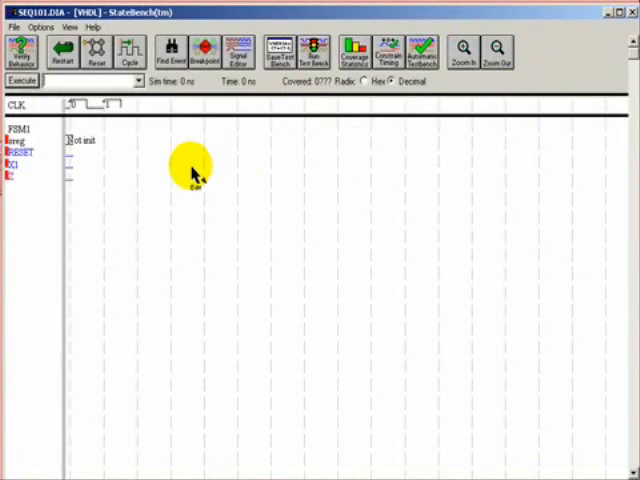
pyautogui.moveTo(104, 178)
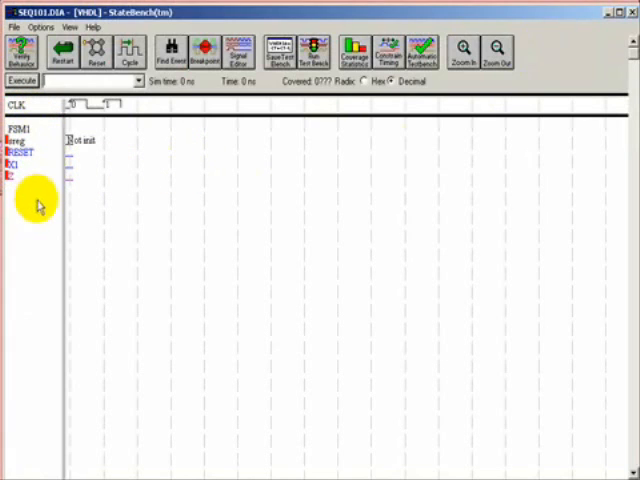
pyautogui.moveTo(32, 164)
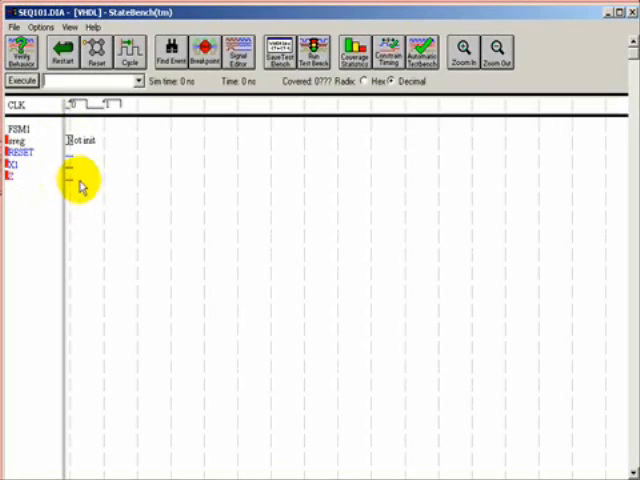
pyautogui.moveTo(180, 156)
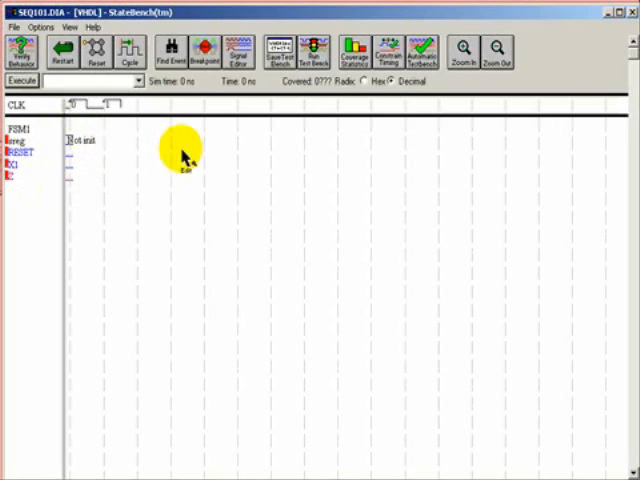
pyautogui.moveTo(190, 150)
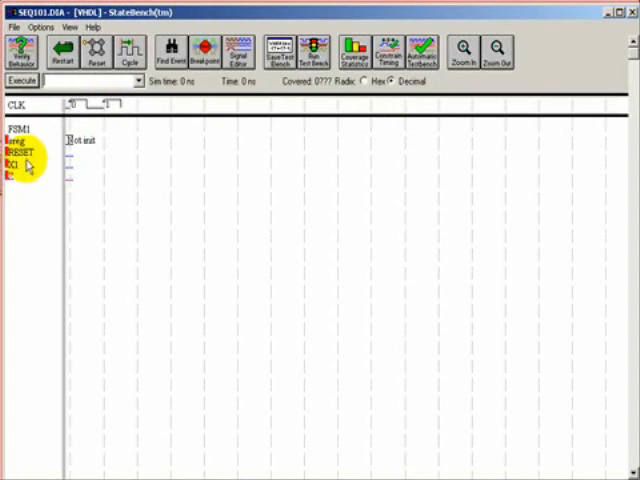
pyautogui.moveTo(310, 144)
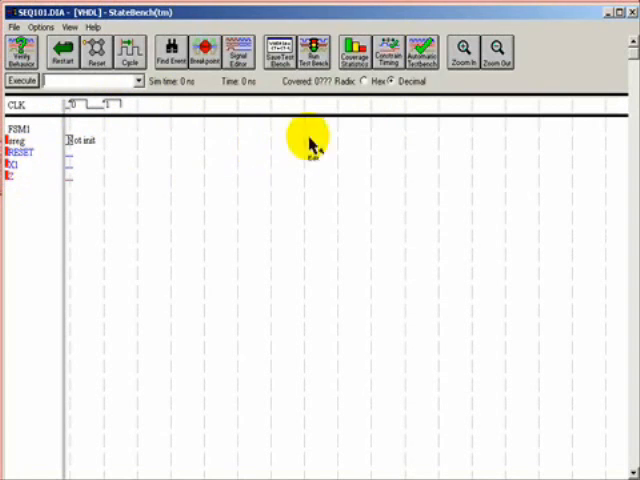
pyautogui.moveTo(424, 50)
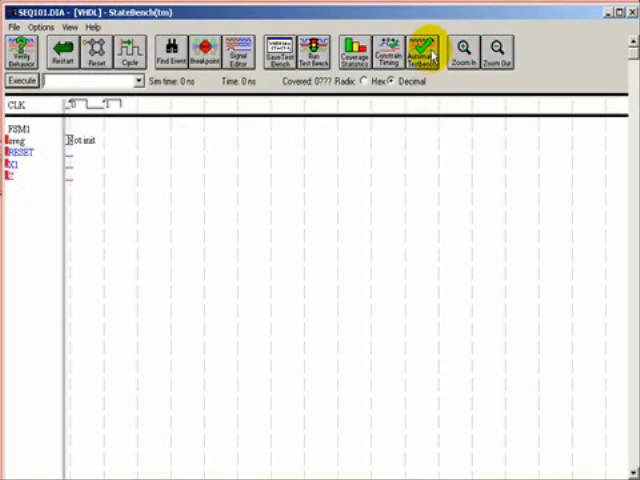
# Generate the automatic VHDL test bench, overwriting the existing regression file
pyautogui.click(424, 52)
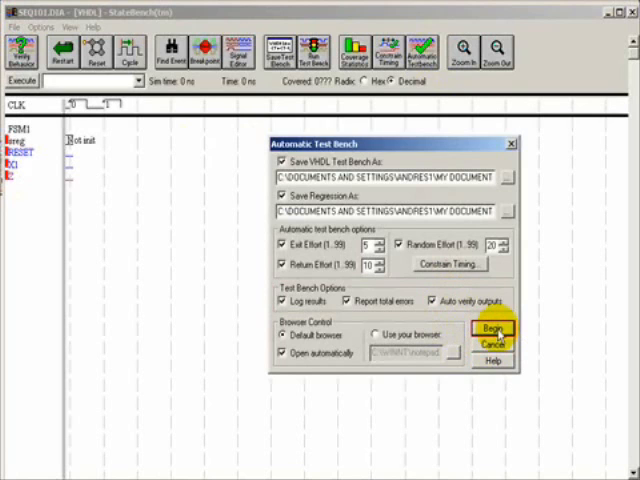
pyautogui.click(492, 332)
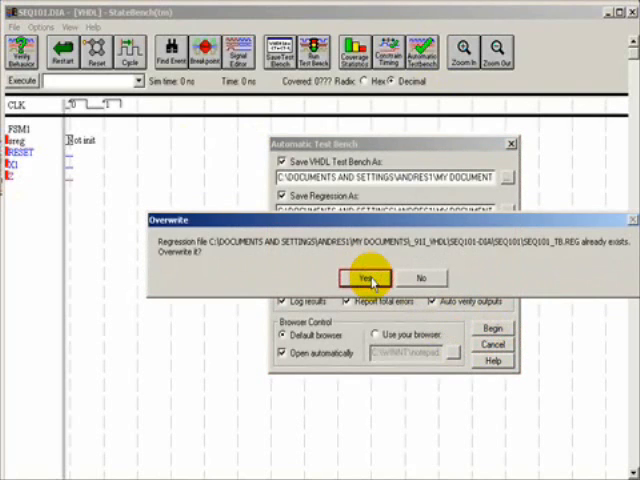
pyautogui.click(352, 276)
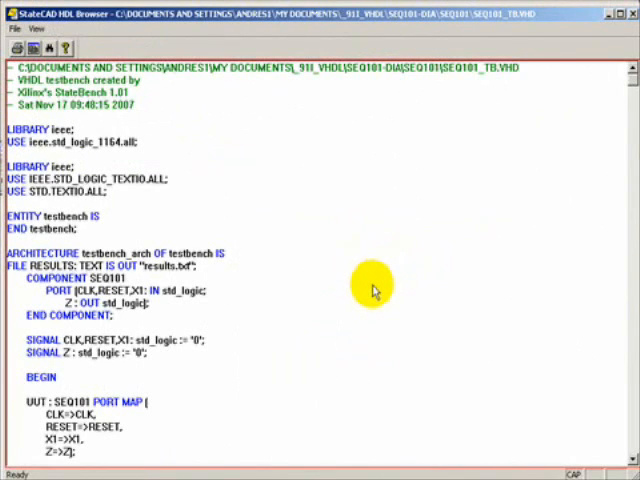
pyautogui.moveTo(318, 196)
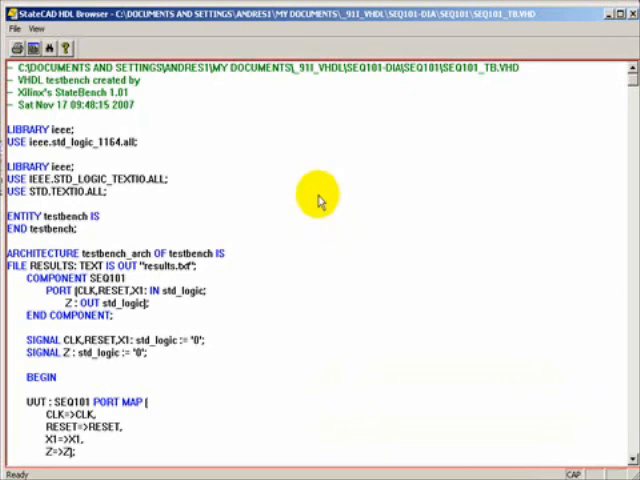
pyautogui.moveTo(304, 240)
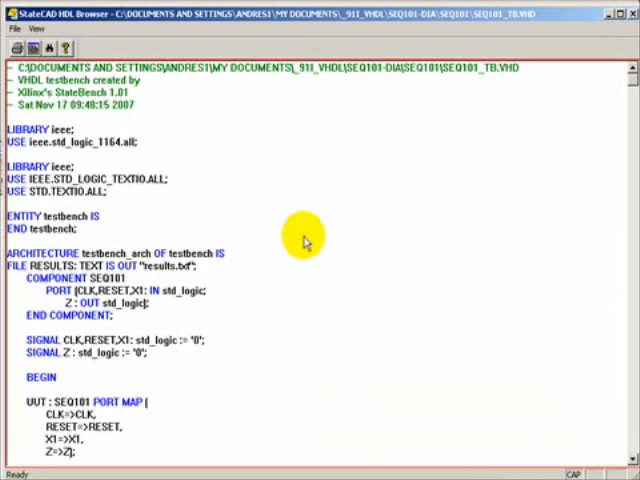
# Scroll through the generated test bench VHDL past the SEQ101 component and clock-edge checks
pyautogui.scroll(-3)
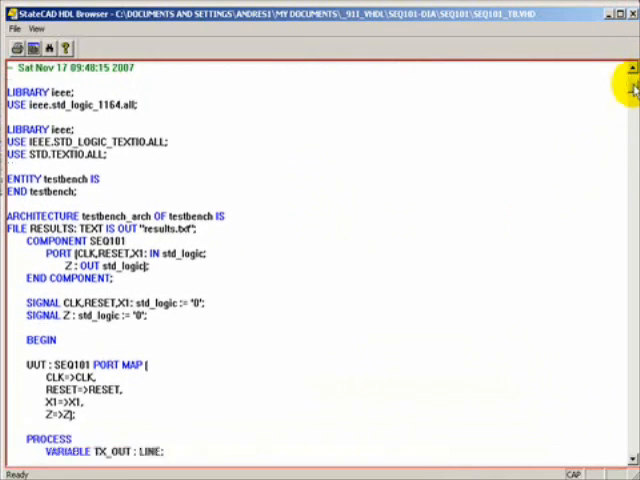
pyautogui.scroll(-3)
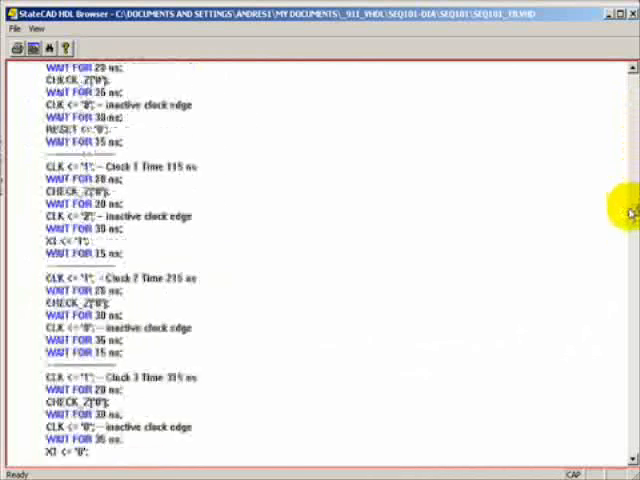
pyautogui.scroll(-3)
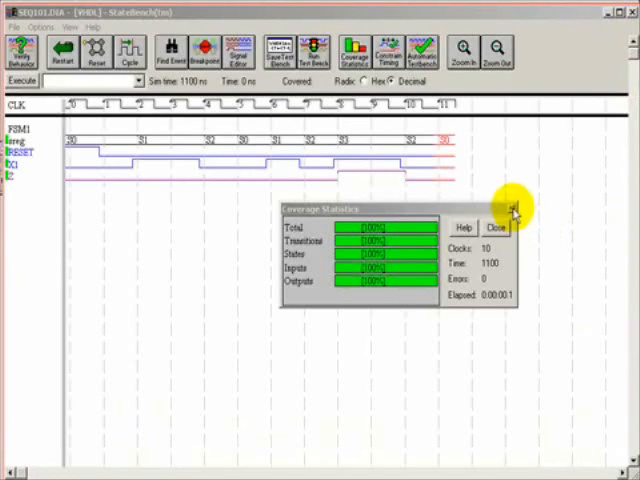
# Dismiss the 100% coverage report to reveal the CLK, RESET, X1 and Z waveforms
pyautogui.click(496, 228)
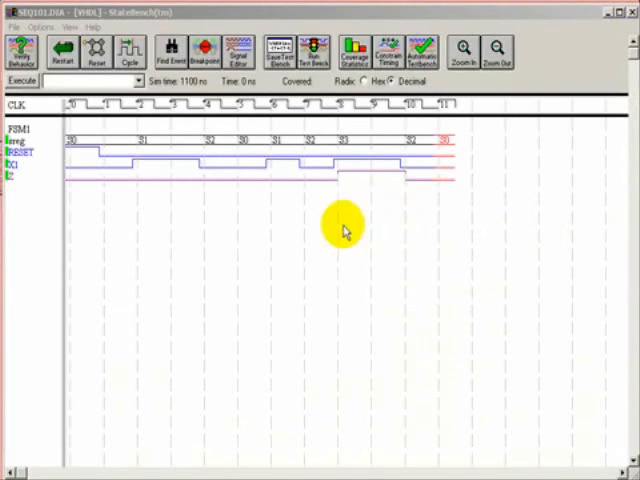
pyautogui.moveTo(88, 228)
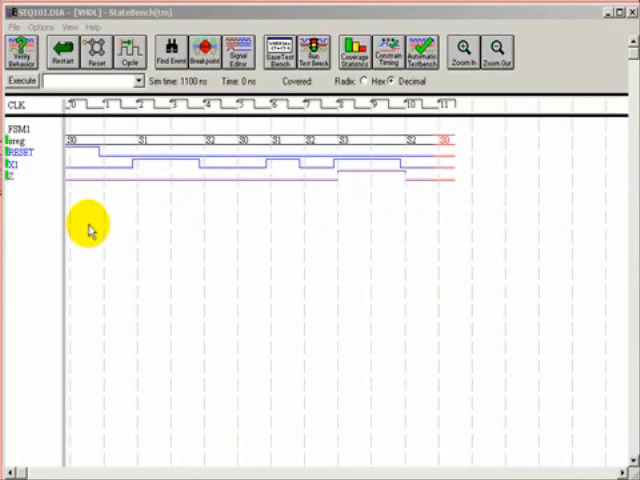
pyautogui.moveTo(108, 264)
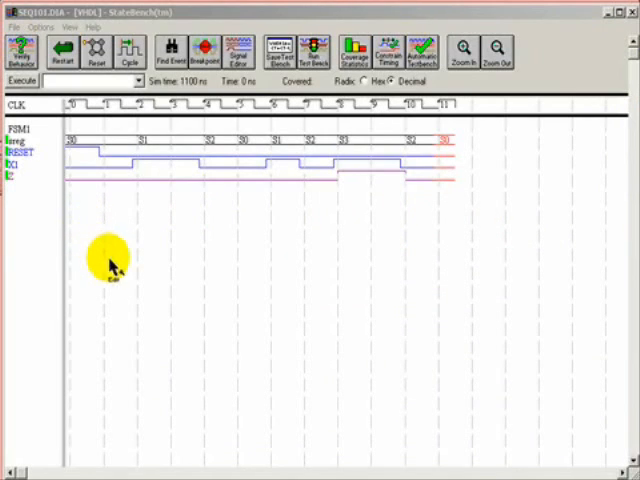
pyautogui.moveTo(118, 244)
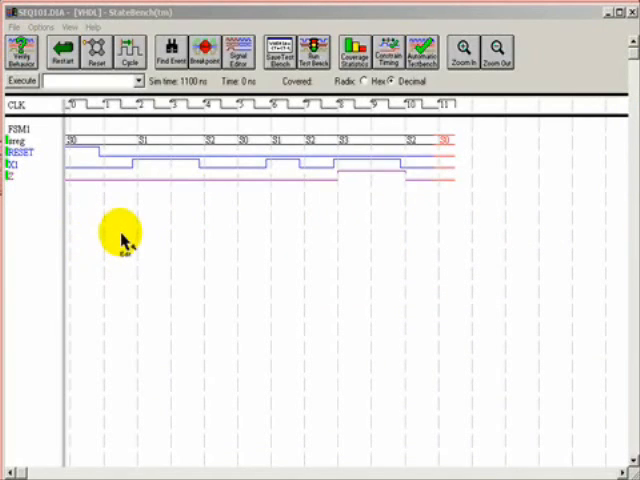
pyautogui.moveTo(120, 248)
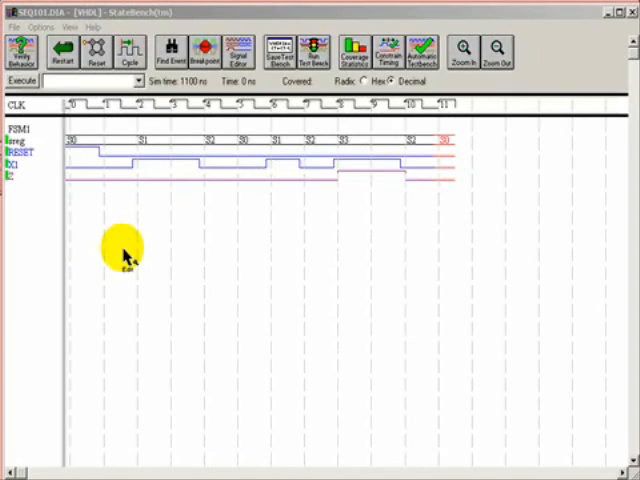
pyautogui.moveTo(110, 188)
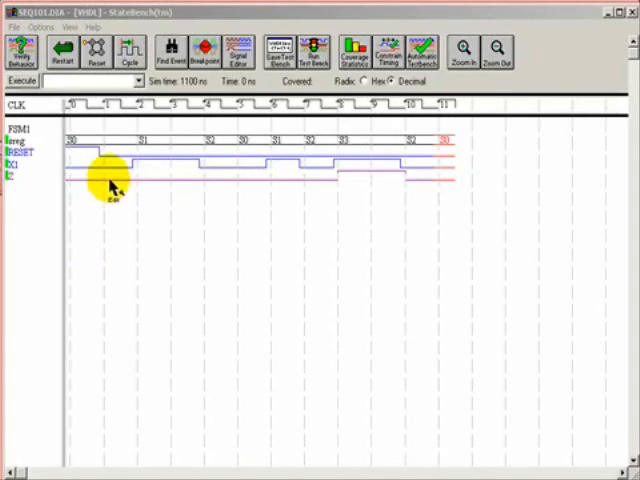
pyautogui.moveTo(70, 156)
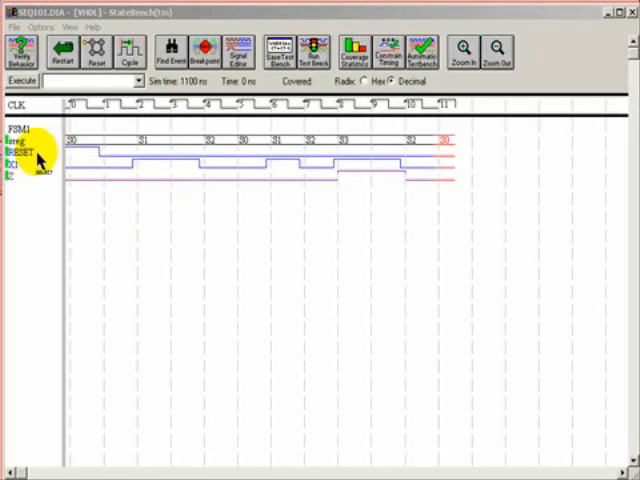
pyautogui.moveTo(70, 156)
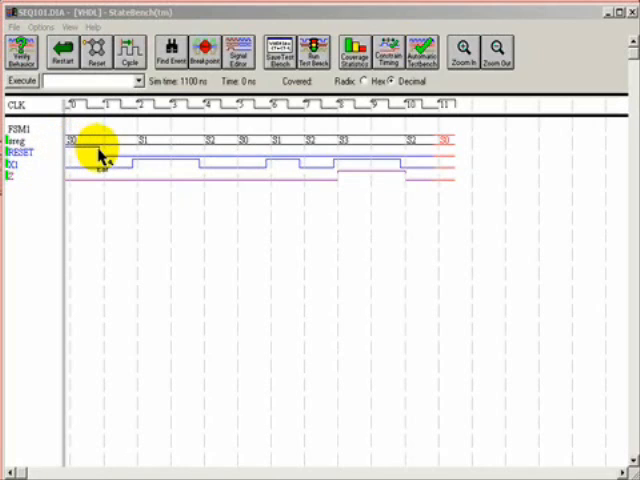
pyautogui.moveTo(64, 176)
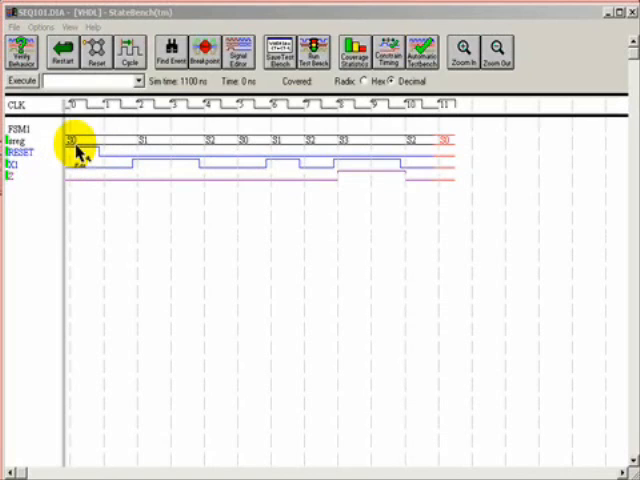
pyautogui.moveTo(104, 108)
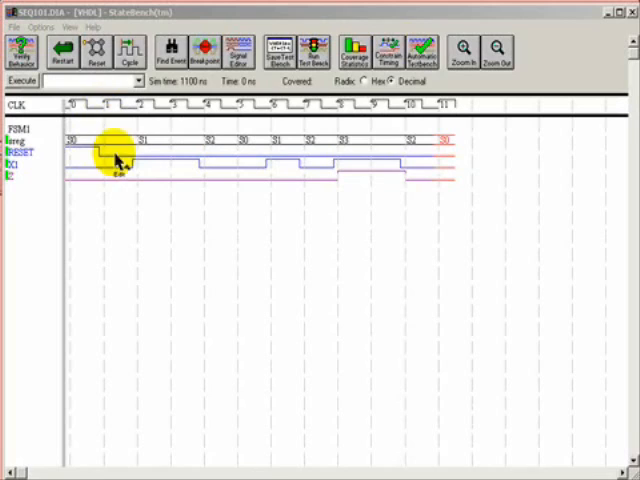
pyautogui.moveTo(132, 172)
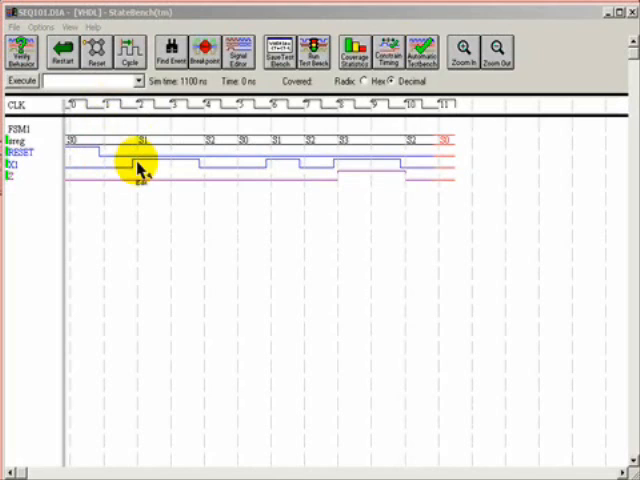
pyautogui.moveTo(204, 160)
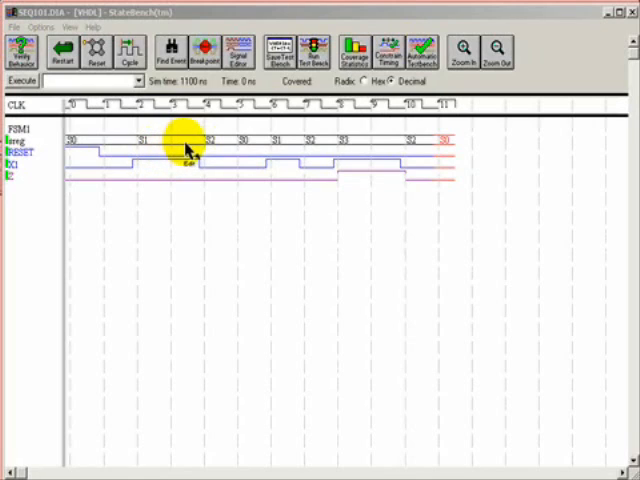
pyautogui.moveTo(200, 156)
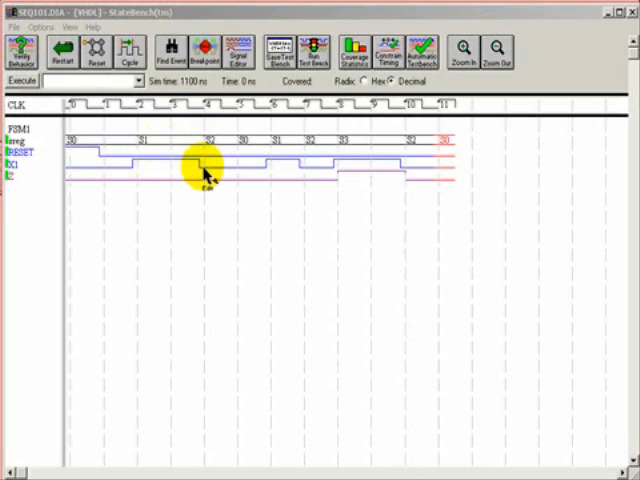
pyautogui.moveTo(236, 126)
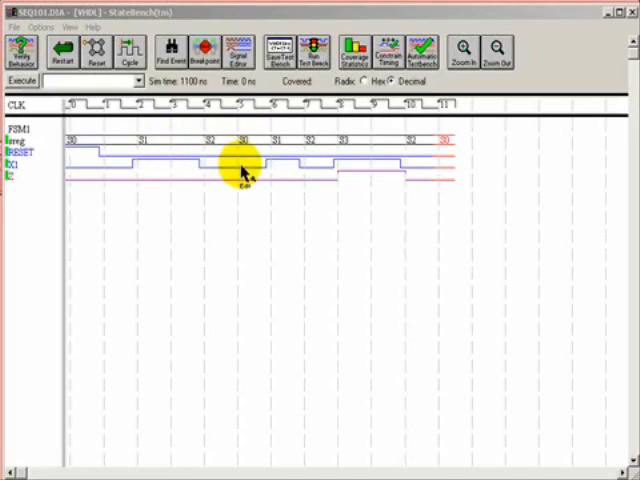
pyautogui.moveTo(244, 152)
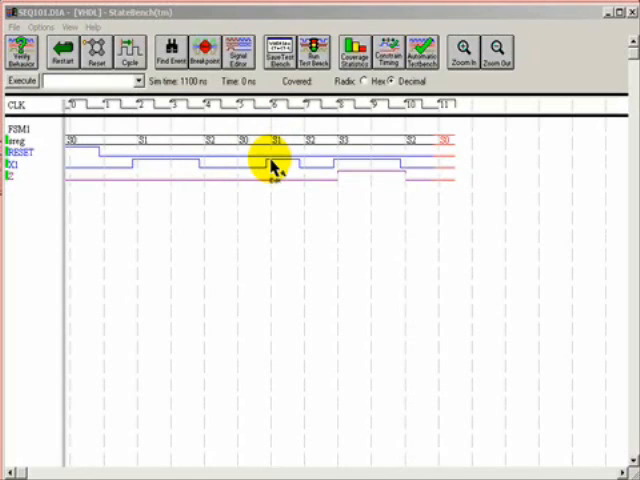
pyautogui.moveTo(316, 172)
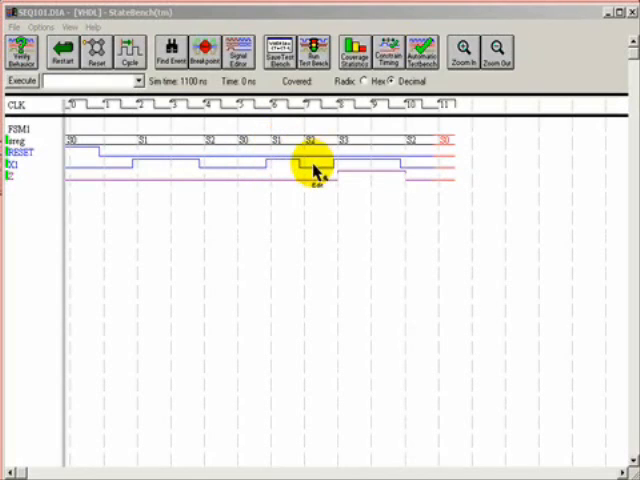
pyautogui.moveTo(310, 156)
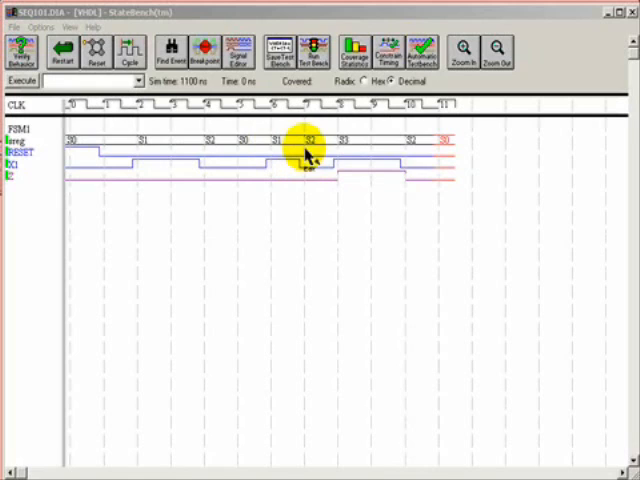
pyautogui.moveTo(344, 184)
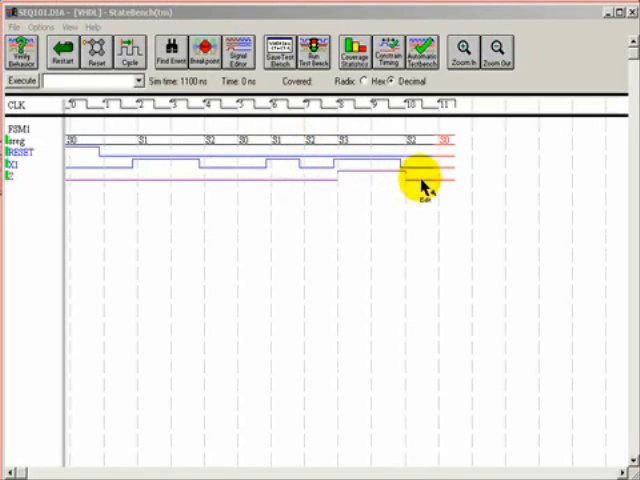
pyautogui.moveTo(450, 196)
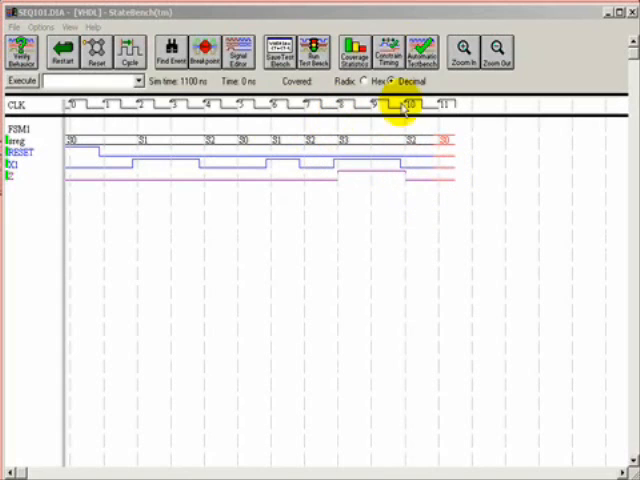
pyautogui.click(496, 52)
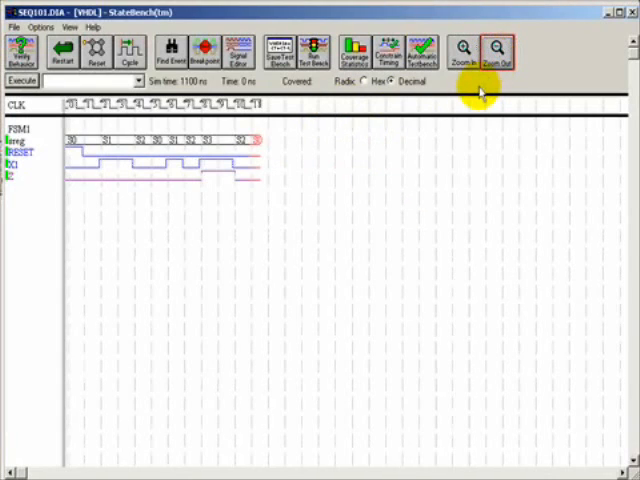
pyautogui.click(464, 48)
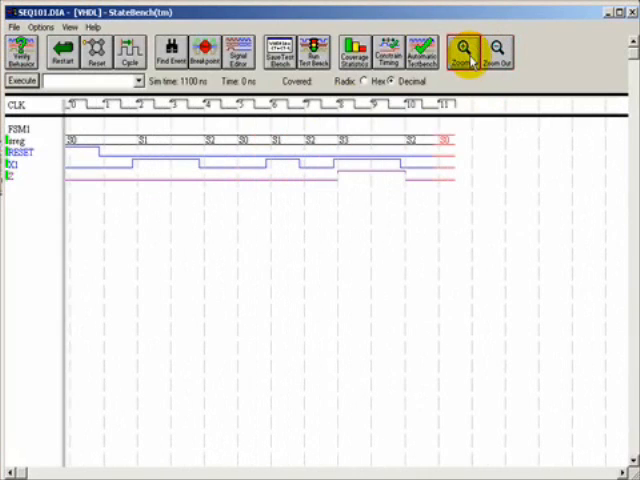
pyautogui.moveTo(296, 196)
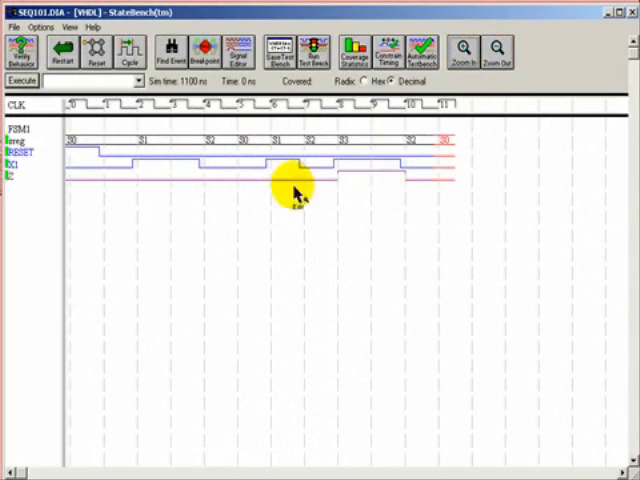
pyautogui.moveTo(60, 176)
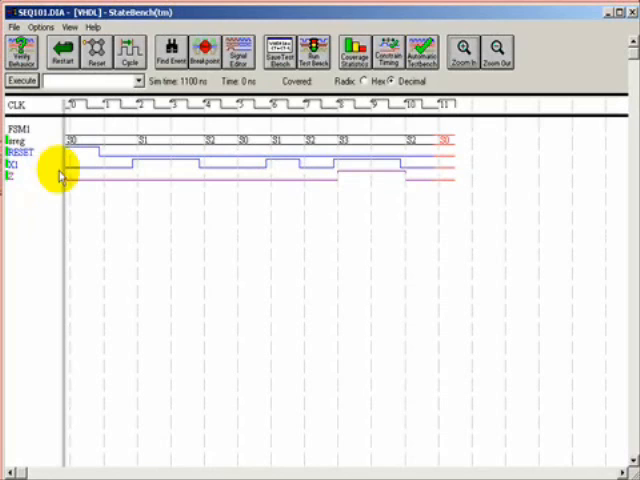
pyautogui.moveTo(388, 208)
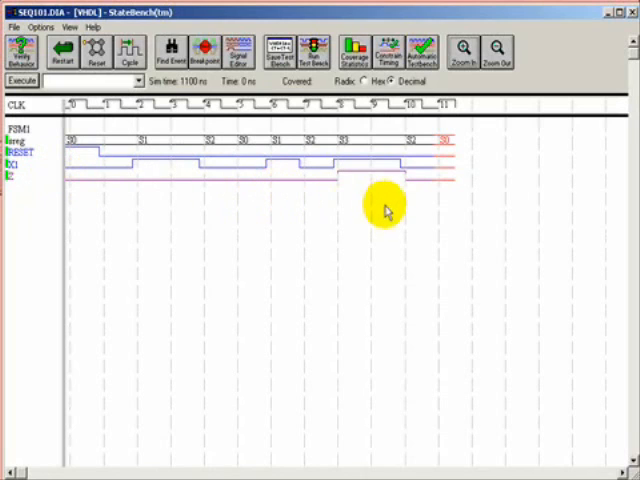
pyautogui.moveTo(410, 176)
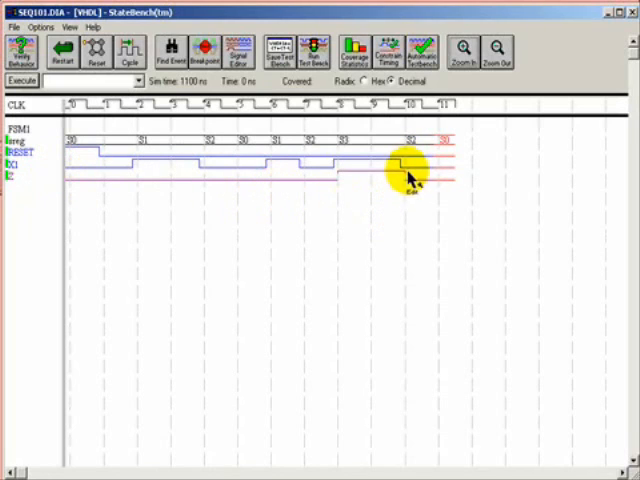
pyautogui.moveTo(410, 188)
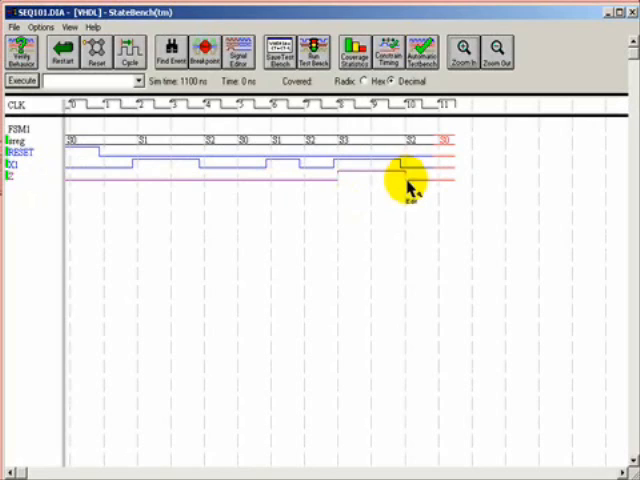
pyautogui.moveTo(408, 172)
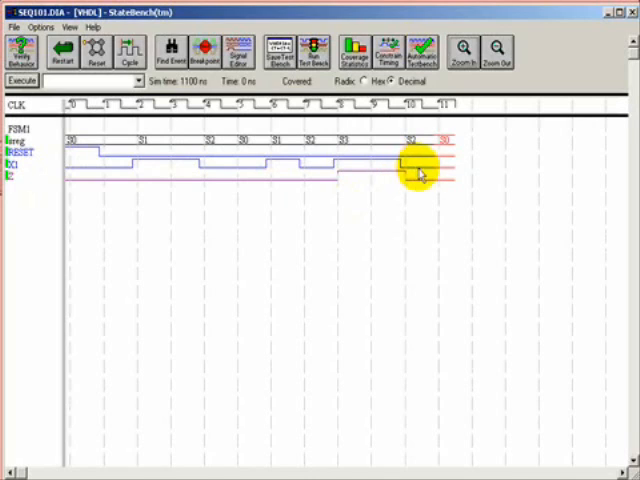
pyautogui.moveTo(436, 168)
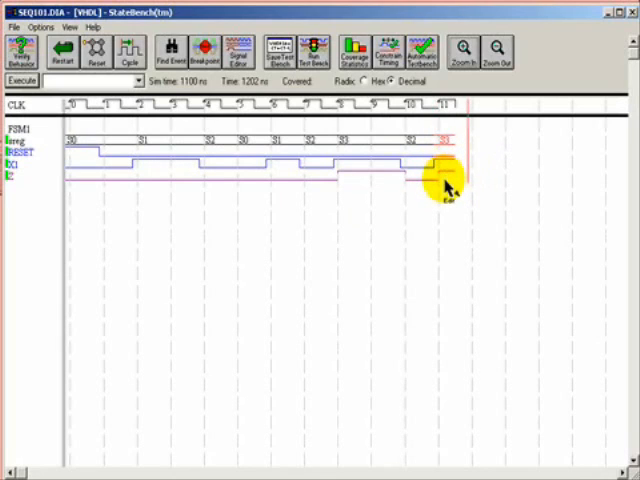
pyautogui.moveTo(376, 150)
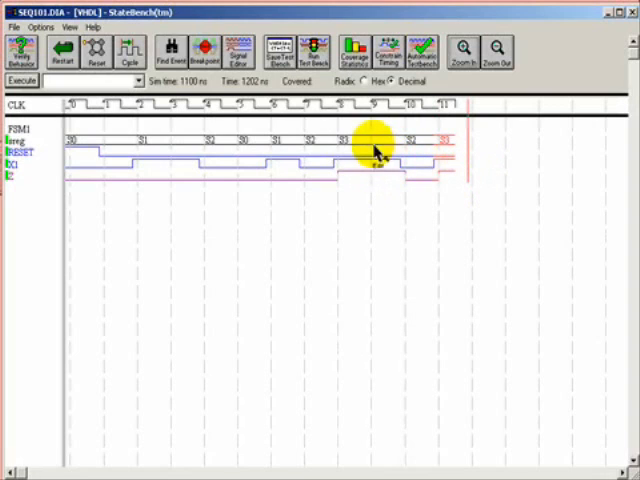
pyautogui.moveTo(440, 176)
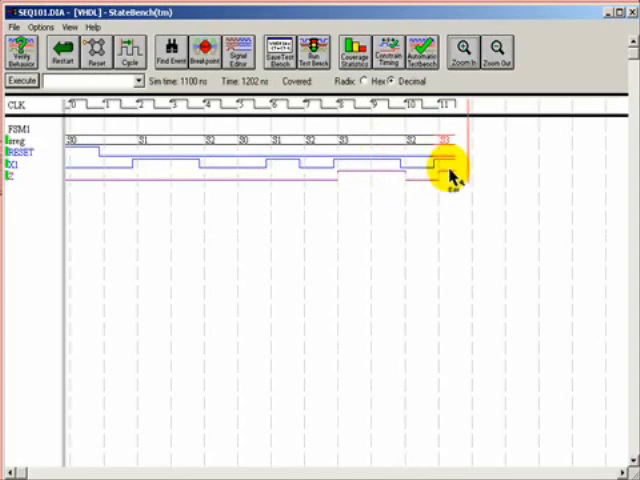
# Add new X1 input values at the waveform's end and cycle the simulation to about 1400 ns
pyautogui.click(118, 52)
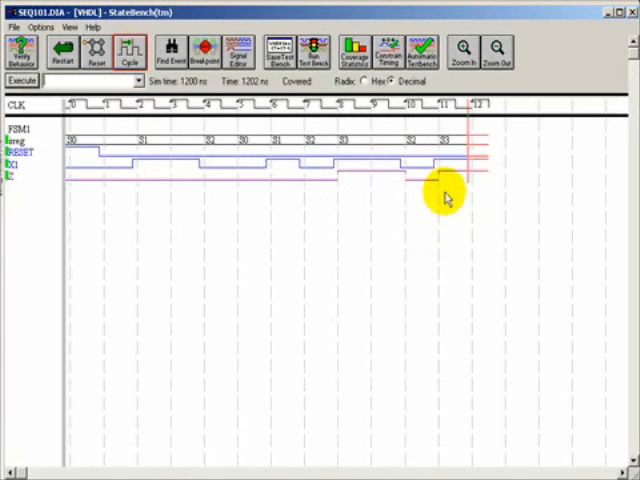
pyautogui.moveTo(476, 176)
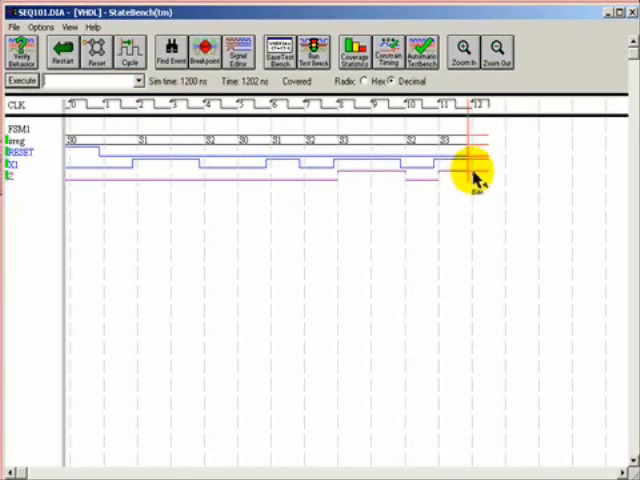
pyautogui.moveTo(480, 170)
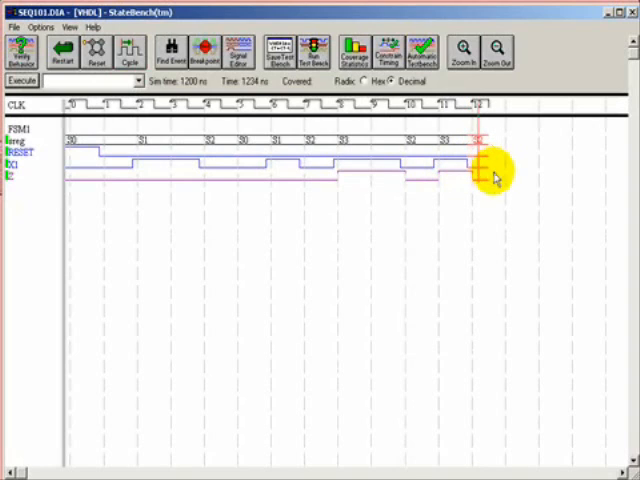
pyautogui.moveTo(470, 188)
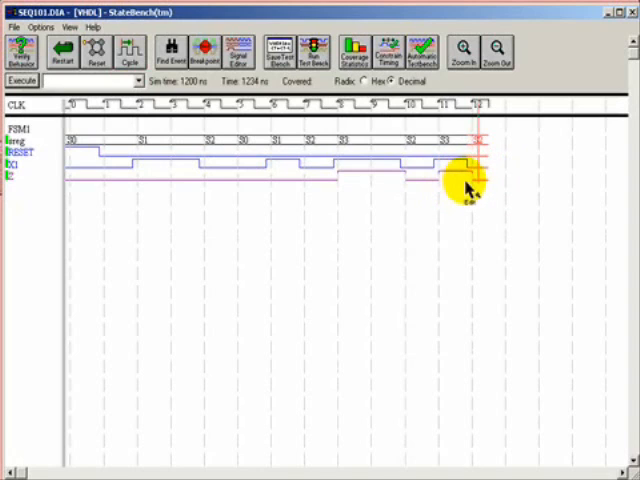
pyautogui.click(128, 52)
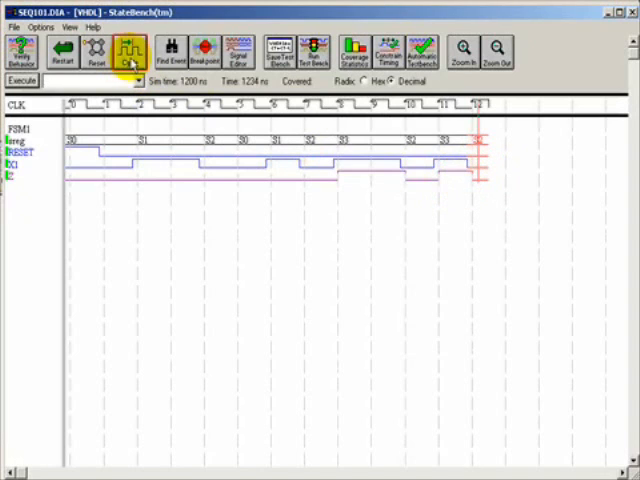
pyautogui.click(128, 50)
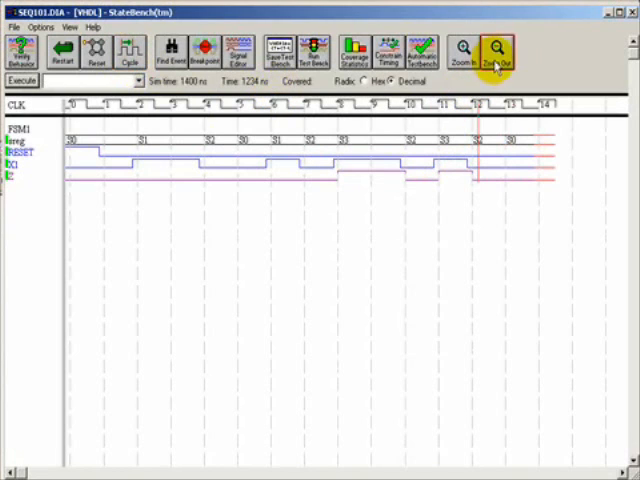
# Zoom out, then toggle X1 pulses and add clock cycles toward roughly 2100 ns
pyautogui.click(496, 50)
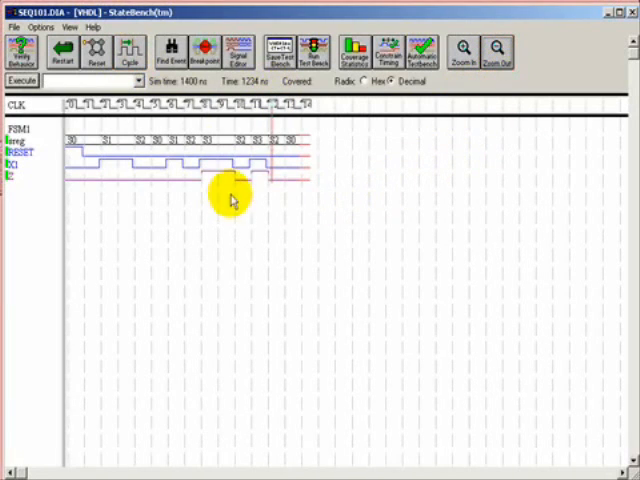
pyautogui.moveTo(304, 188)
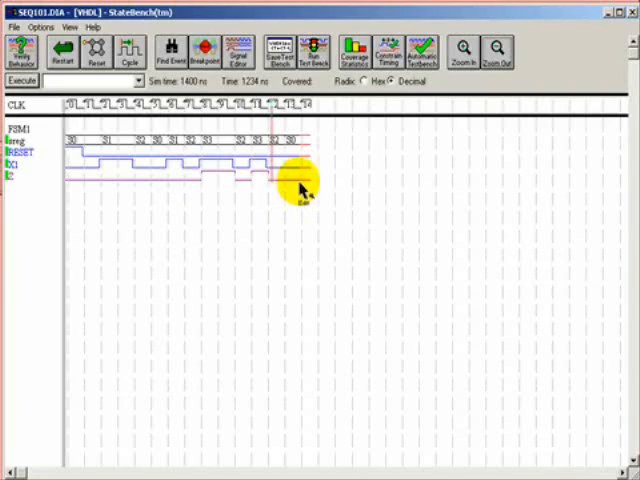
pyautogui.click(128, 52)
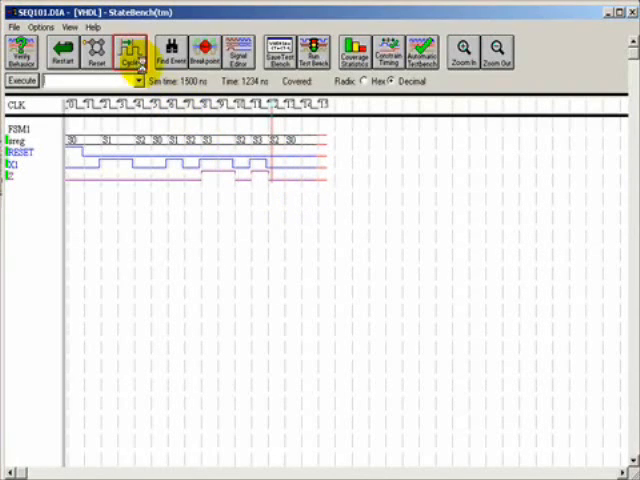
pyautogui.click(128, 50)
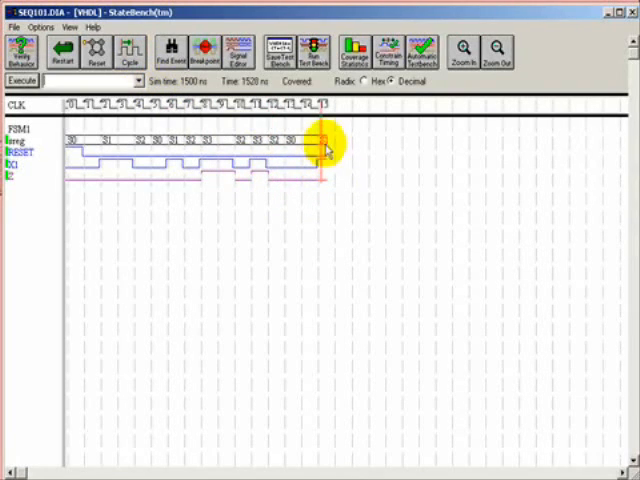
pyautogui.click(122, 50)
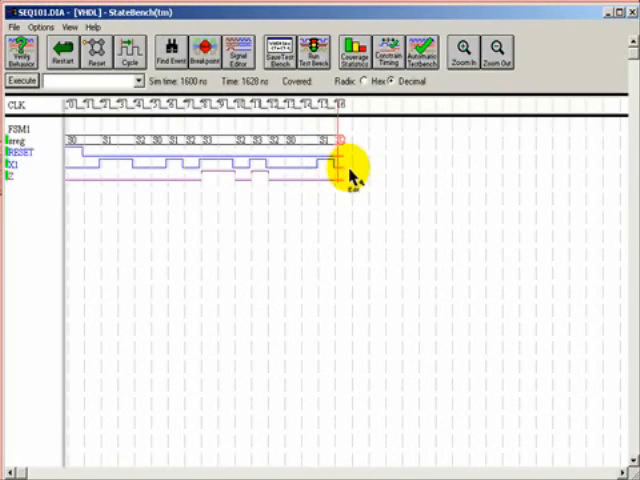
pyautogui.click(128, 52)
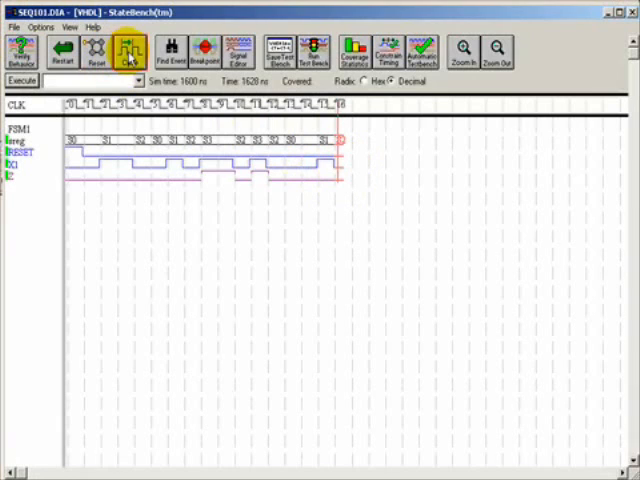
pyautogui.click(124, 52)
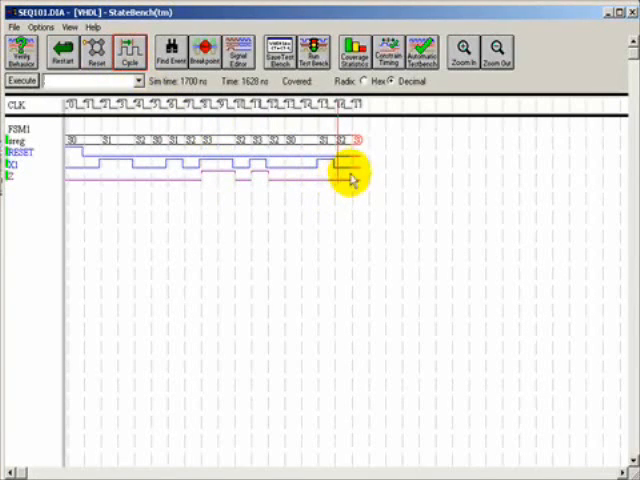
pyautogui.moveTo(330, 172)
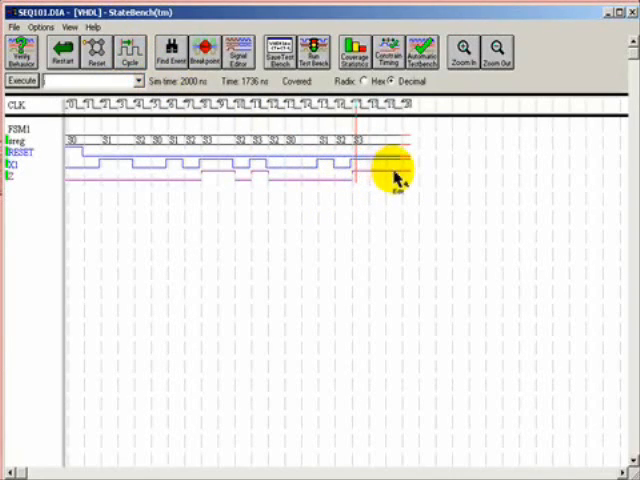
pyautogui.moveTo(404, 164)
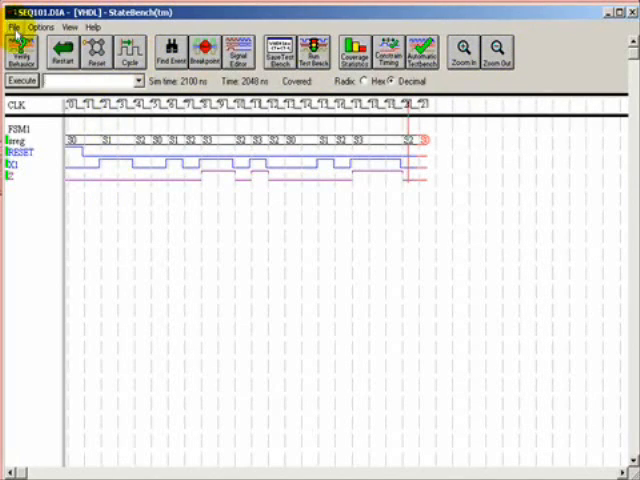
# Save the extended waveform as a VHDL test bench, overwriting the old file
pyautogui.click(10, 24)
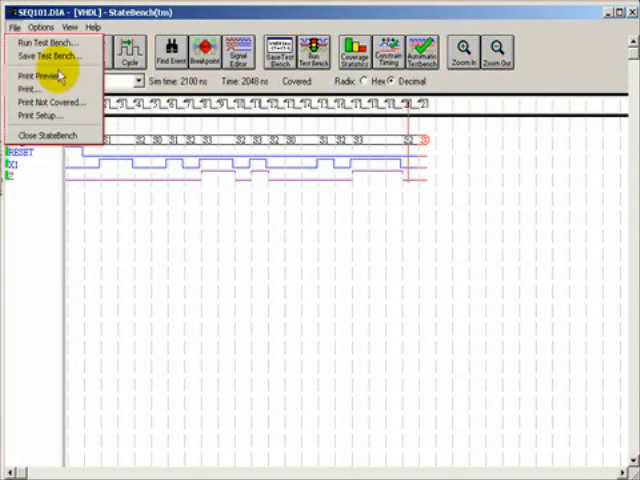
pyautogui.click(56, 56)
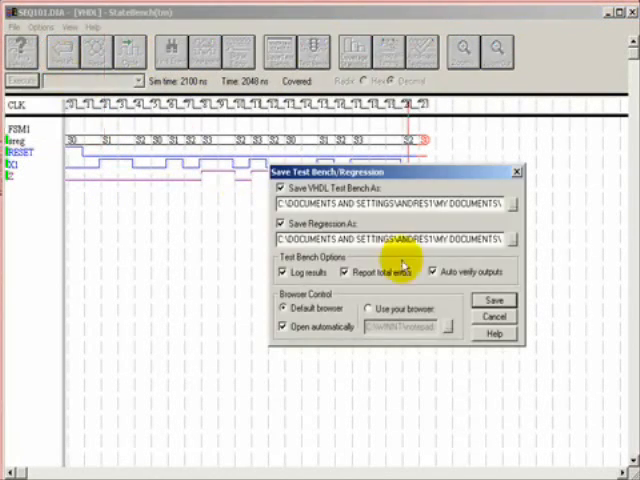
pyautogui.click(492, 300)
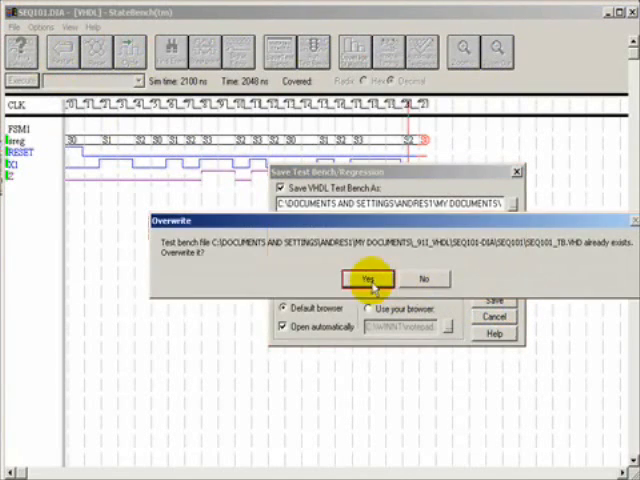
pyautogui.click(366, 276)
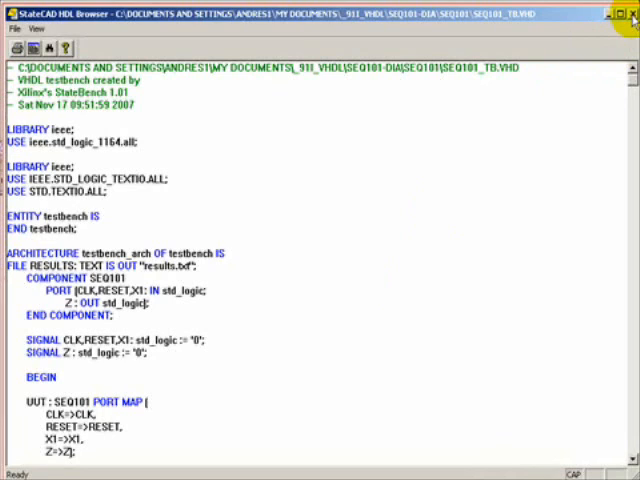
pyautogui.moveTo(268, 388)
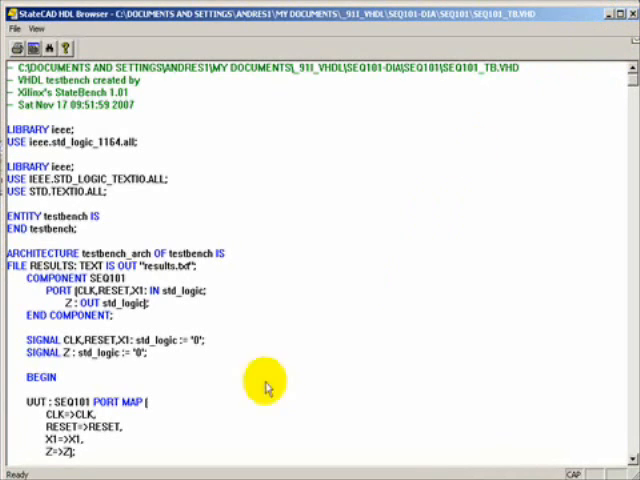